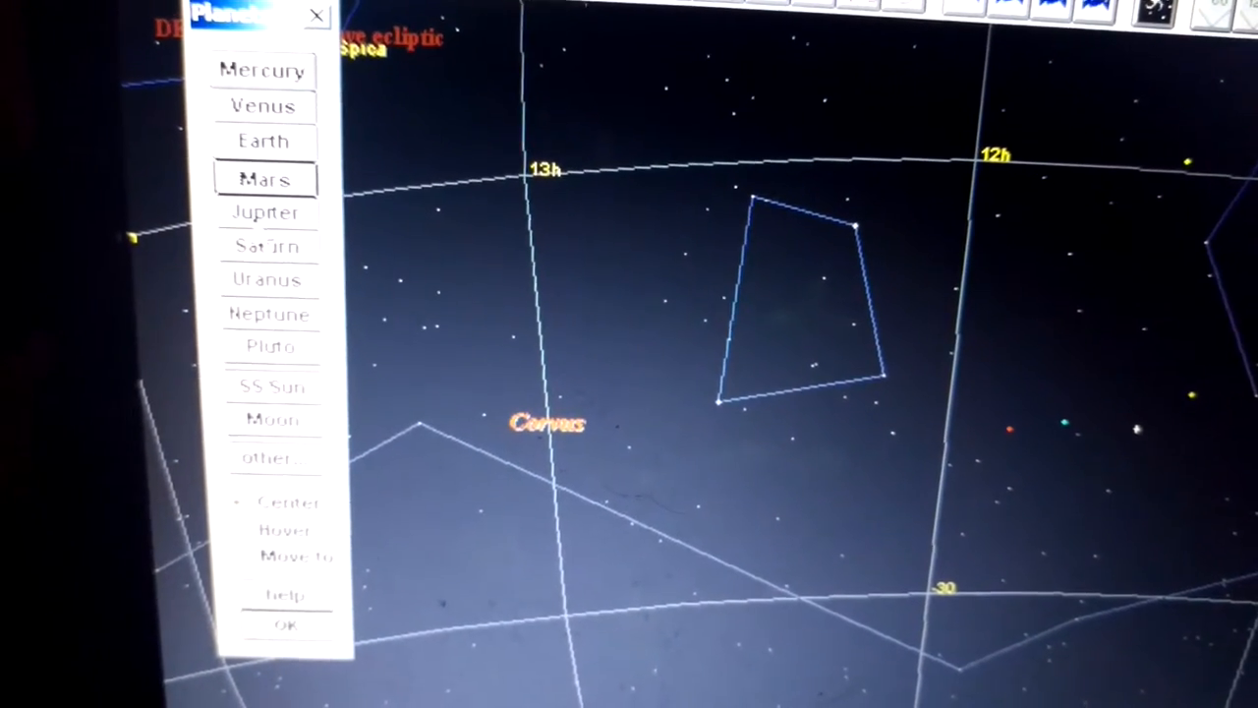
Step: Choose a solar system viewpoint plotting Mercury, Venus, Earth and Mars orbits near Carina
left_click(273, 216)
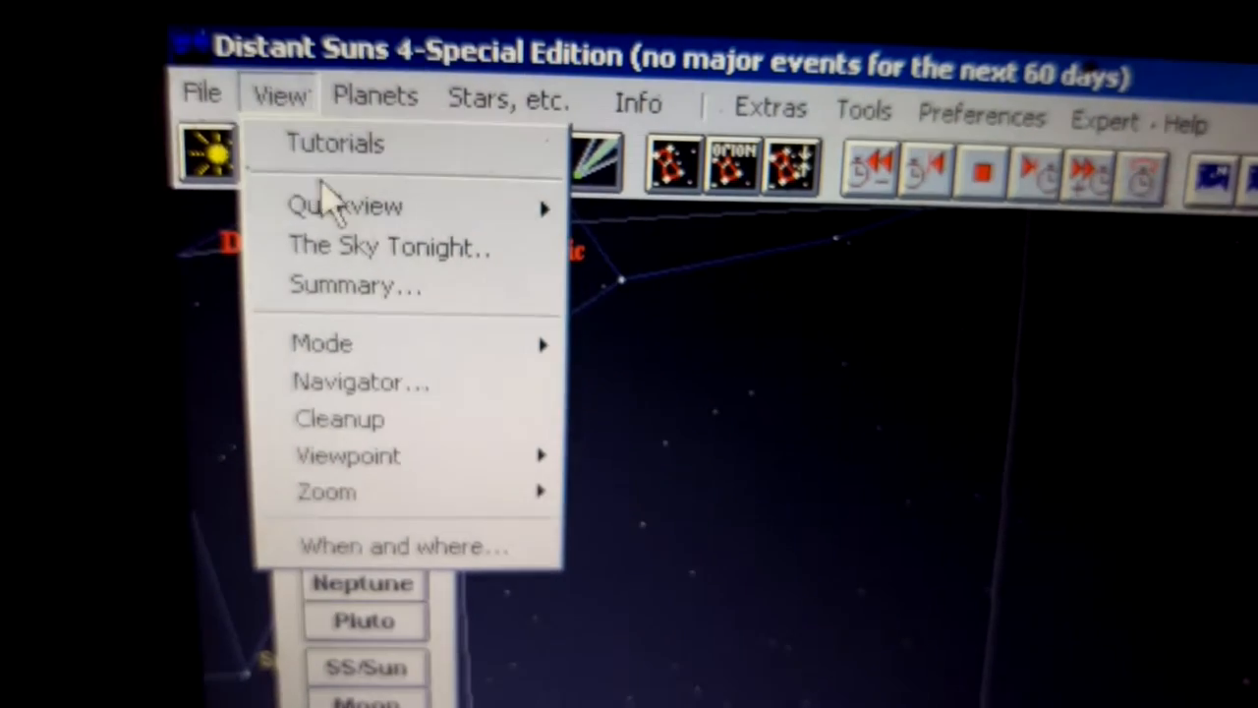
mouse_move(350, 428)
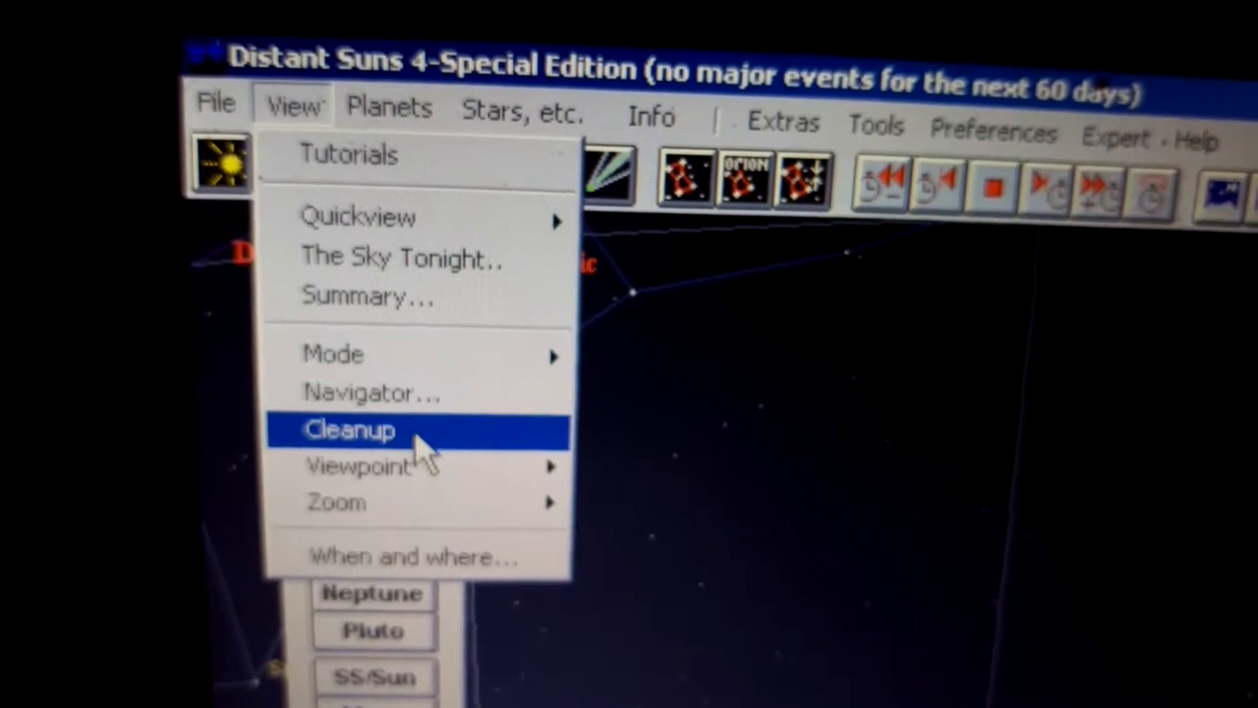
mouse_move(374, 477)
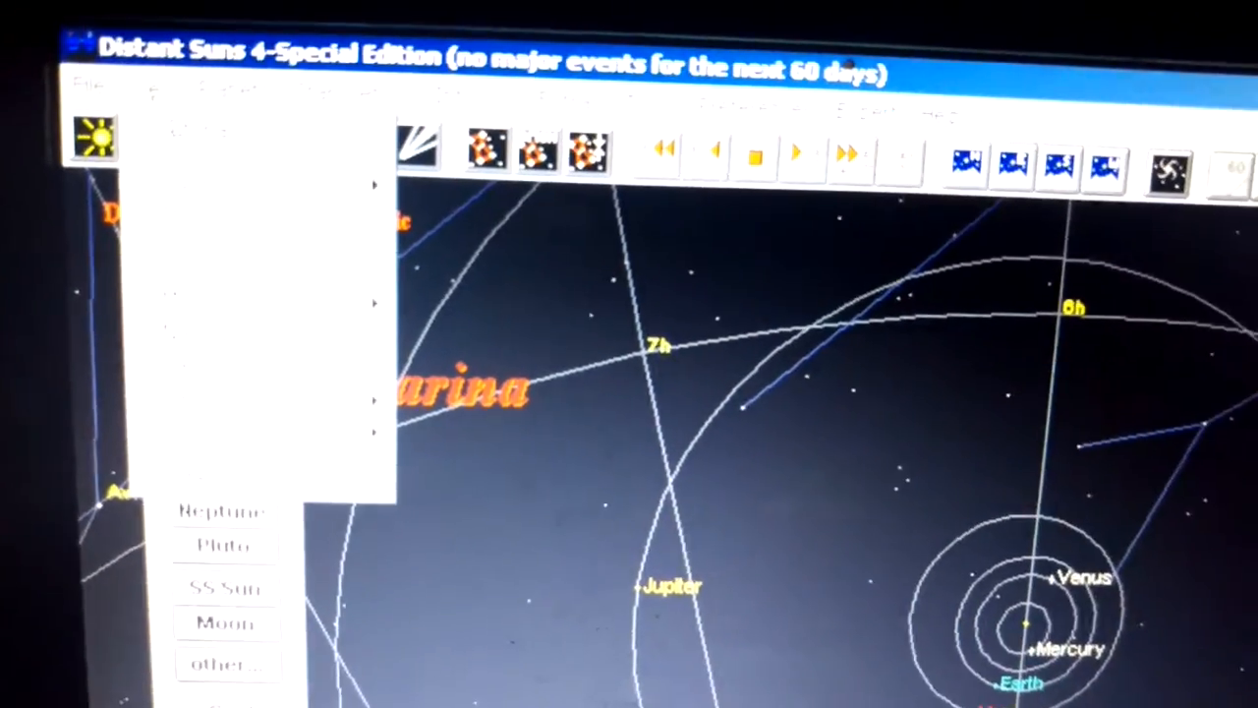
left_click(192, 59)
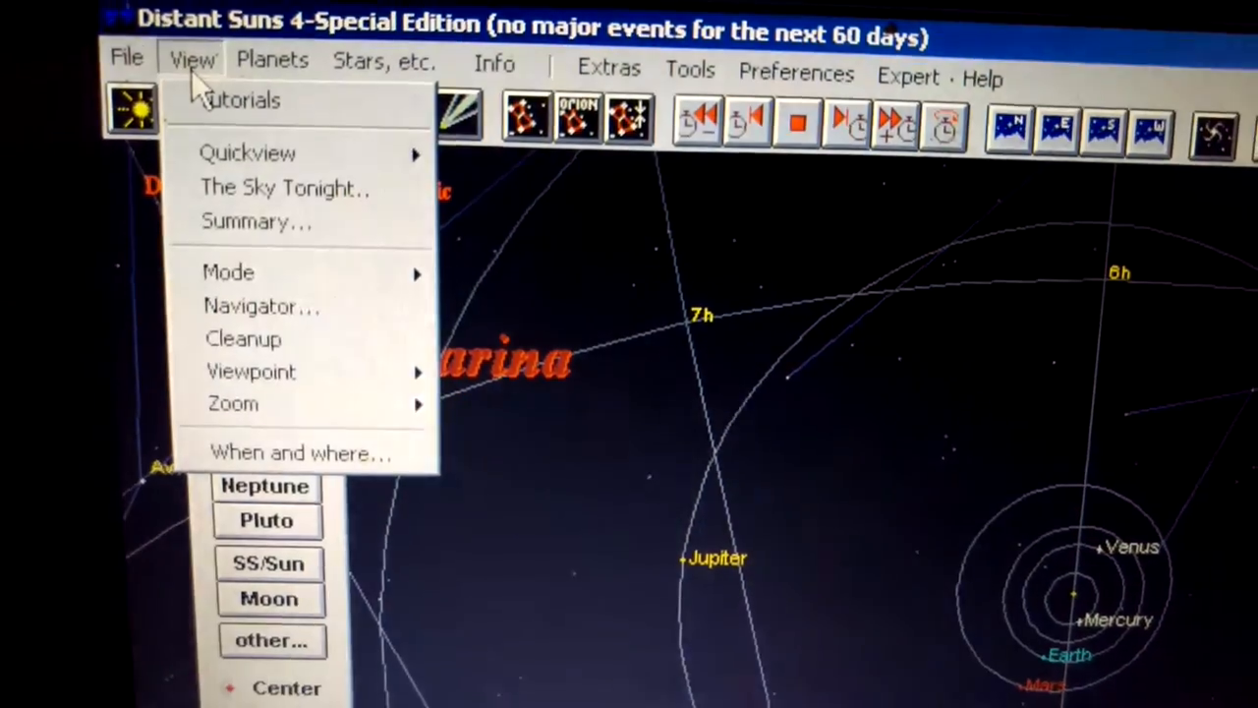
Step: Change to a whole solar system viewpoint to scale, with orbits out to Neptune
left_click(125, 57)
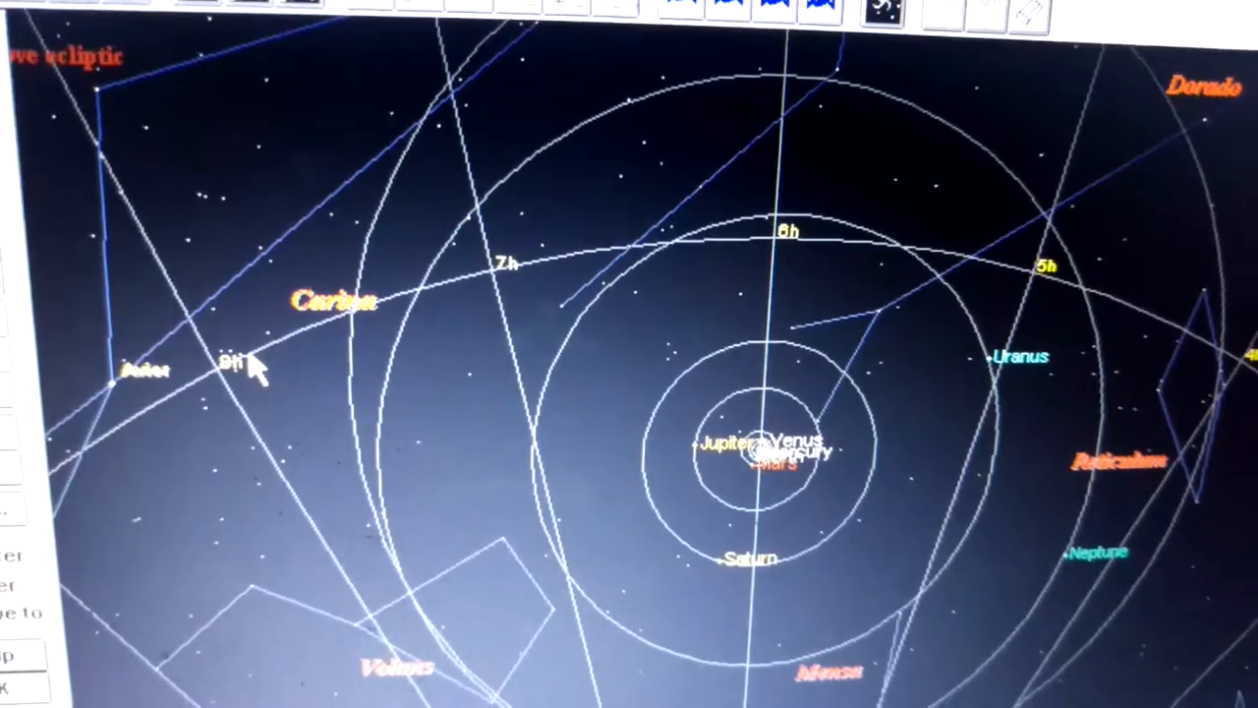
right_click(265, 369)
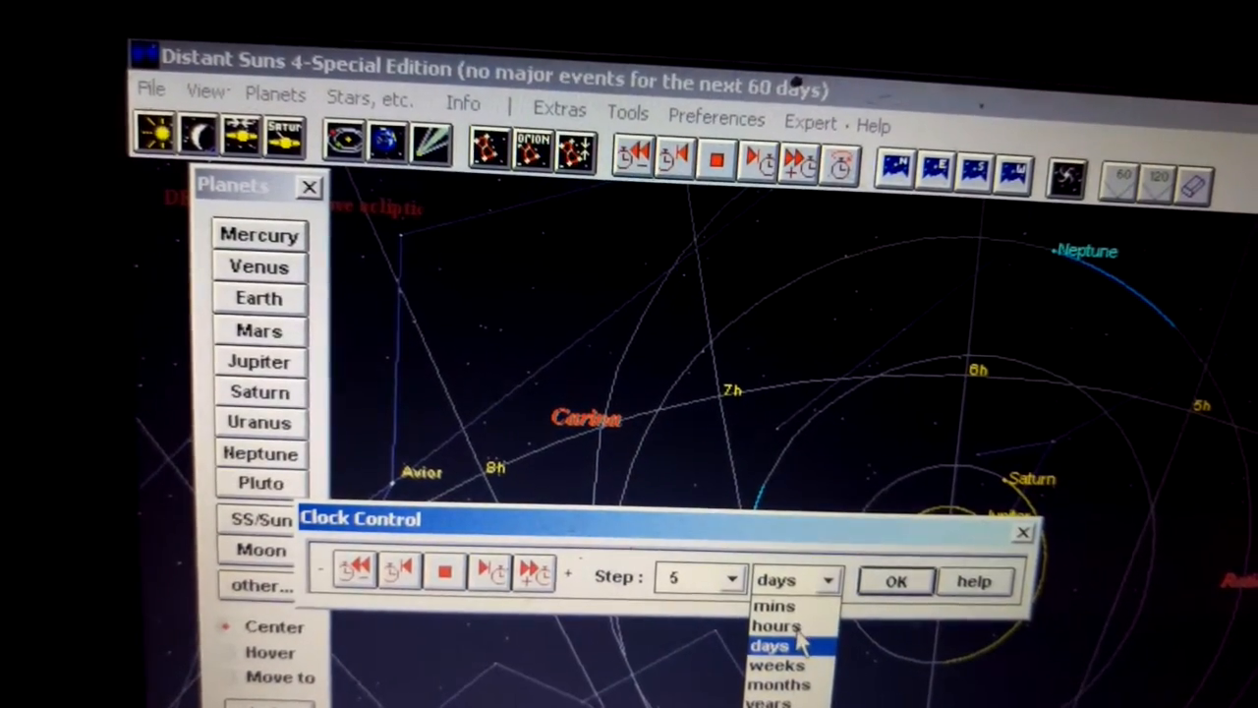
Step: Set the Clock Control step to 20 hours
left_click(776, 625)
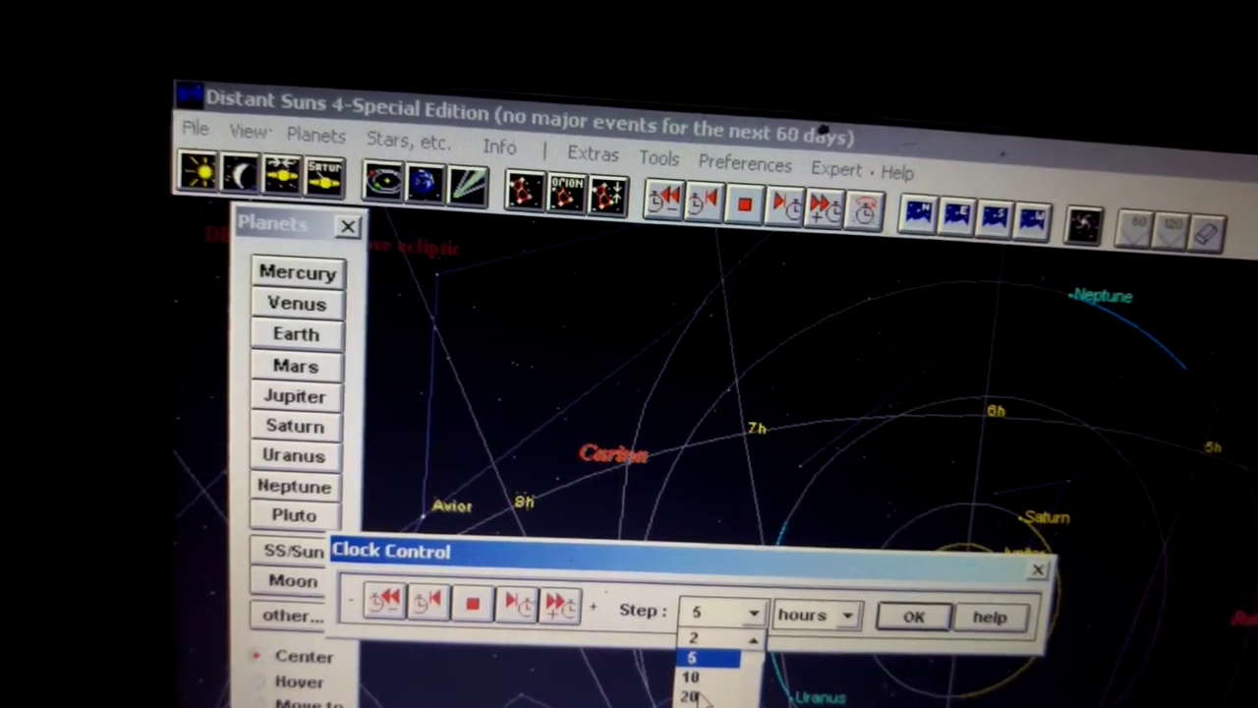
left_click(692, 691)
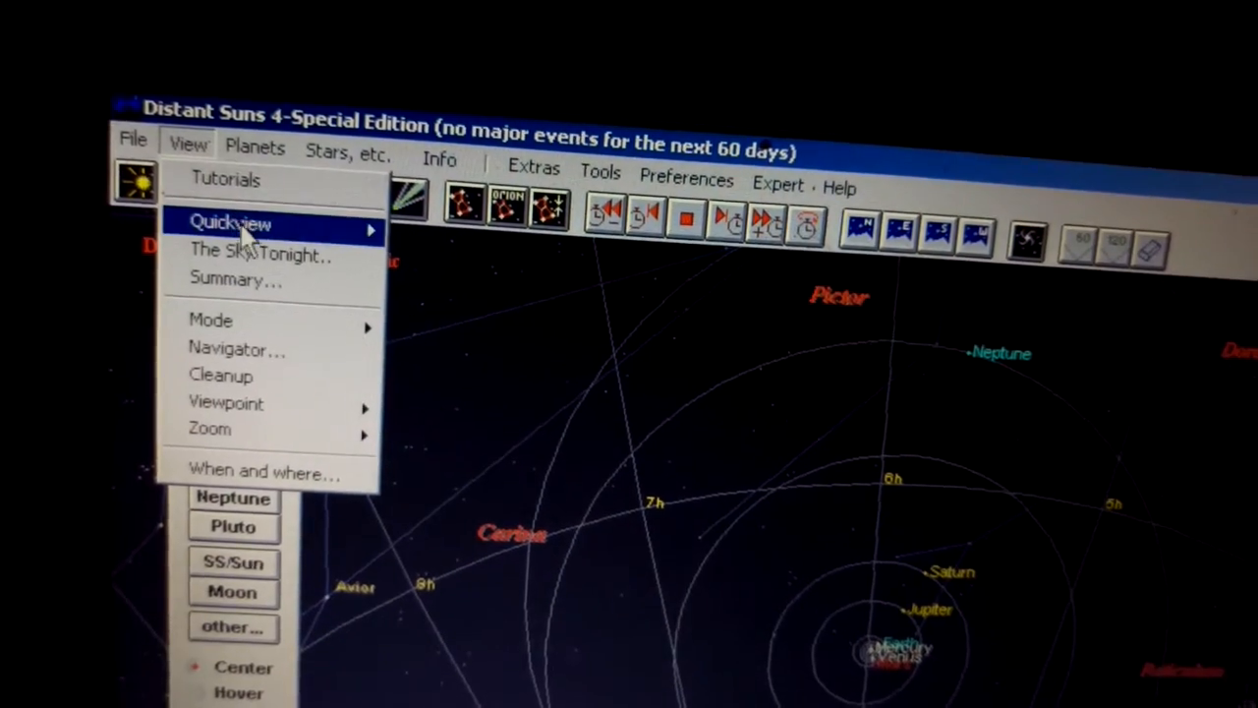
Step: Bring up the Quickview list to reach the Planetarium night-sky view
left_click(228, 222)
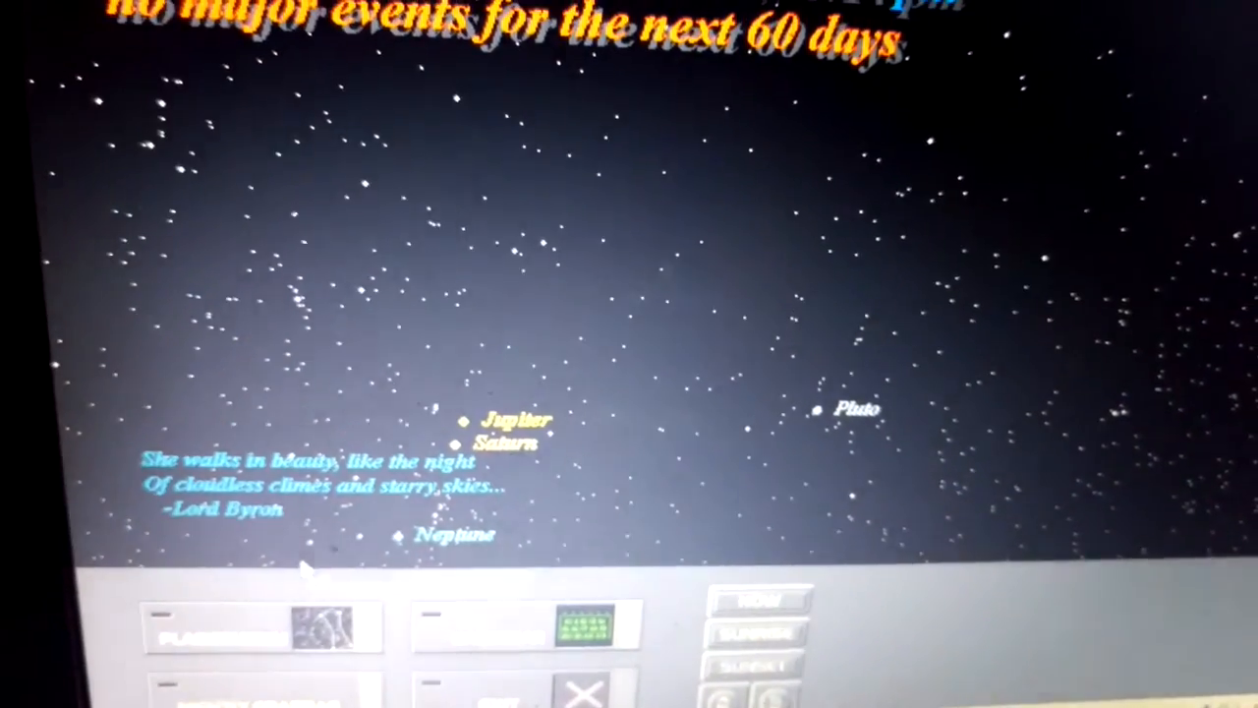